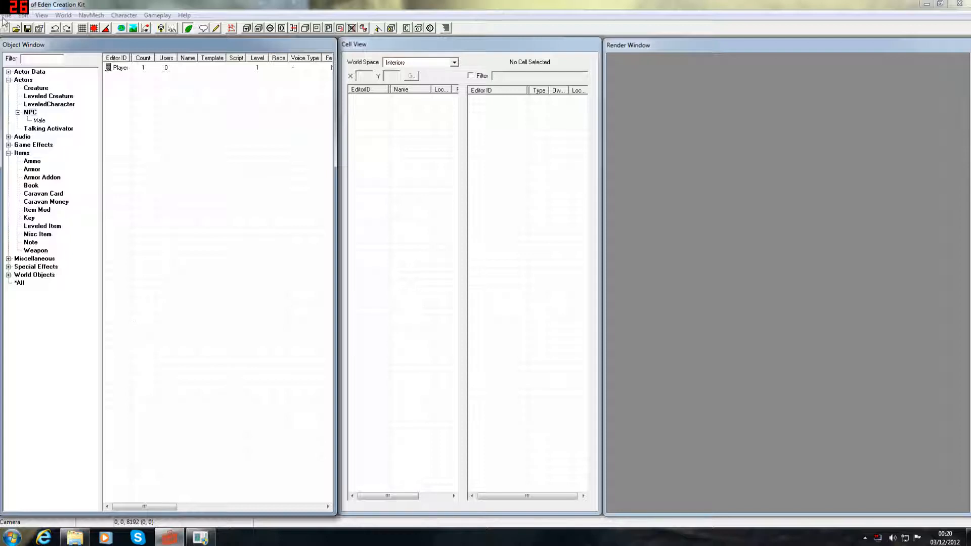
- In the Data files list, untick the CaravanPack, ClassicPack, TribalPack and other DLC masters
left_click(7, 15)
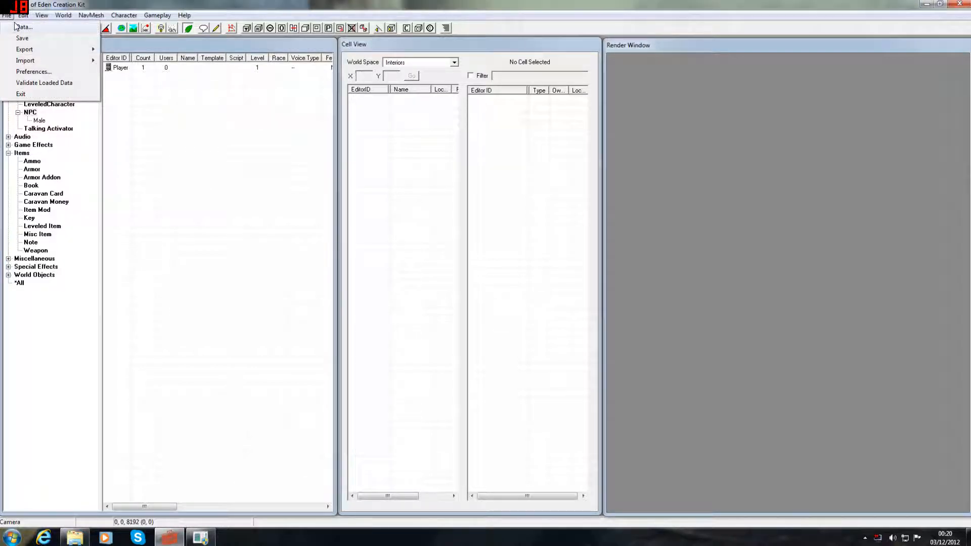
left_click(24, 26)
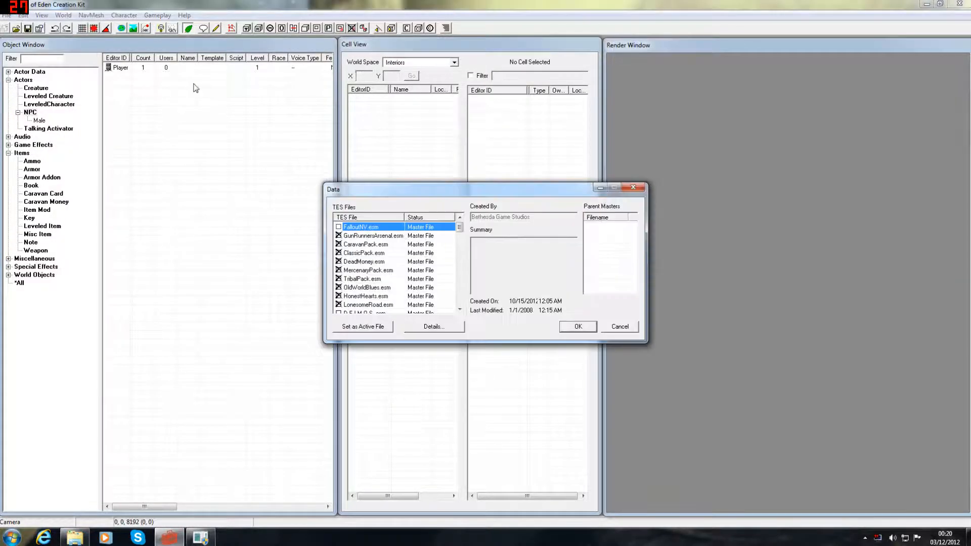
left_click(365, 244)
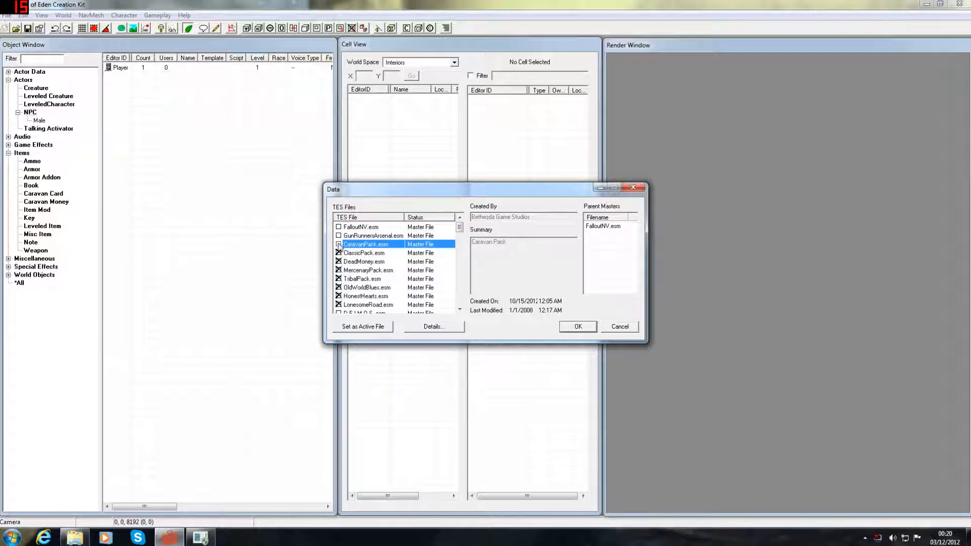
left_click(365, 253)
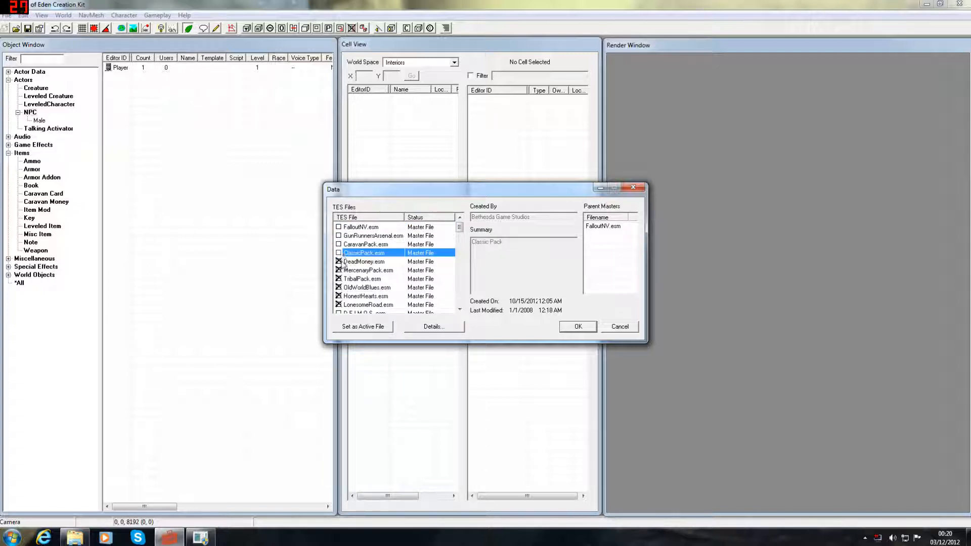
left_click(363, 279)
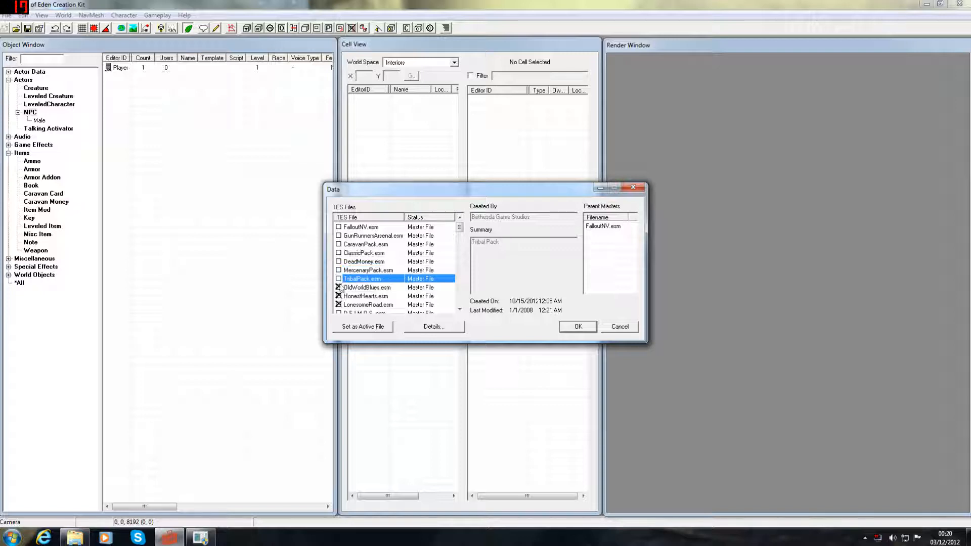
left_click(367, 296)
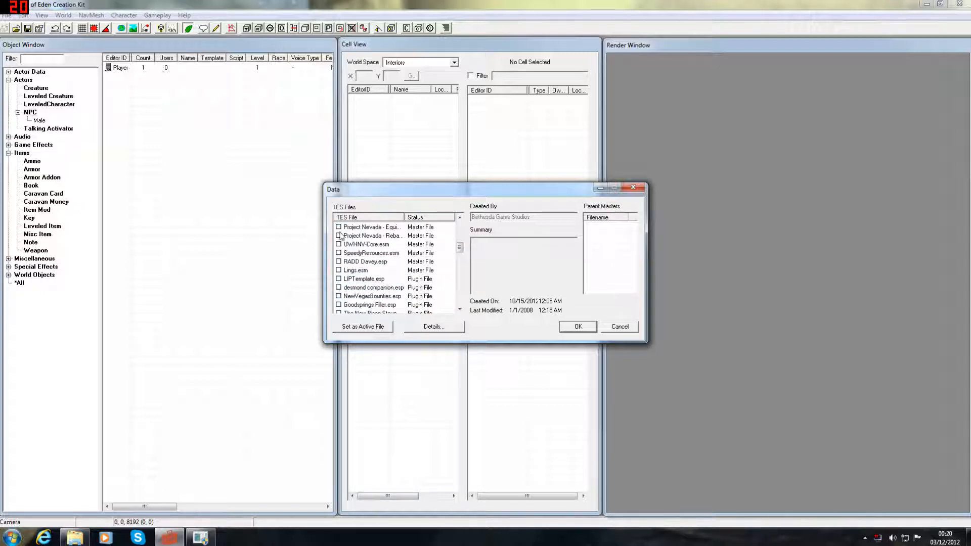
- Tick companion1.esp, make it the active file and load it into the editor
scroll("down", 3)
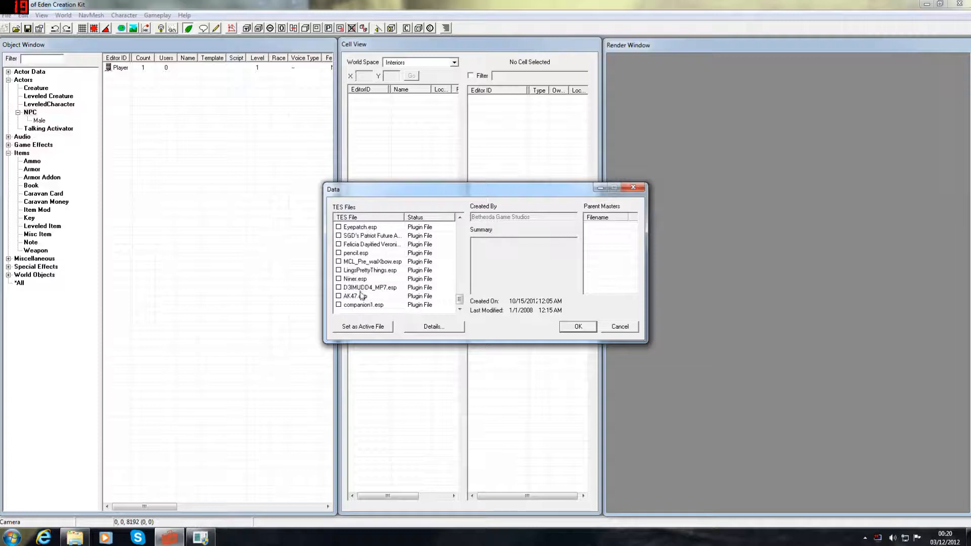
left_click(364, 304)
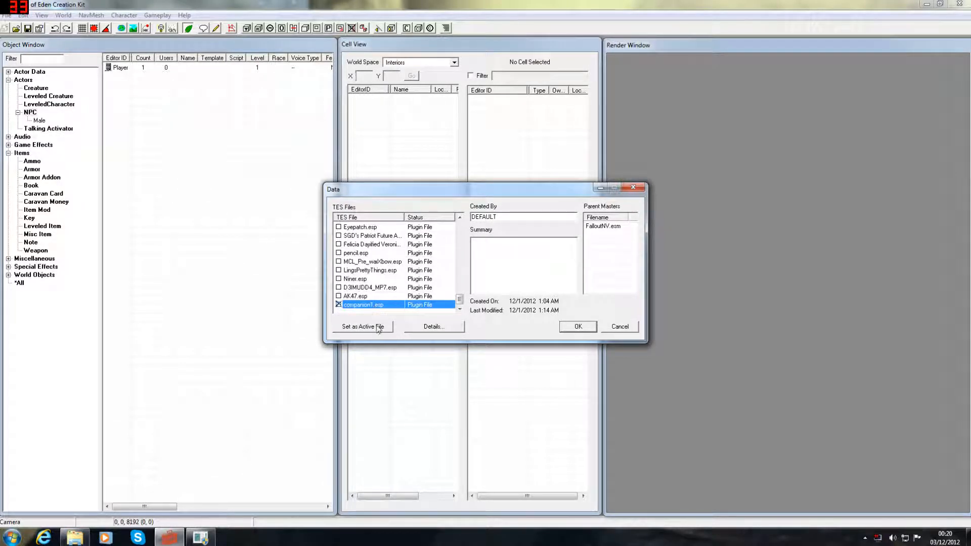
left_click(362, 326)
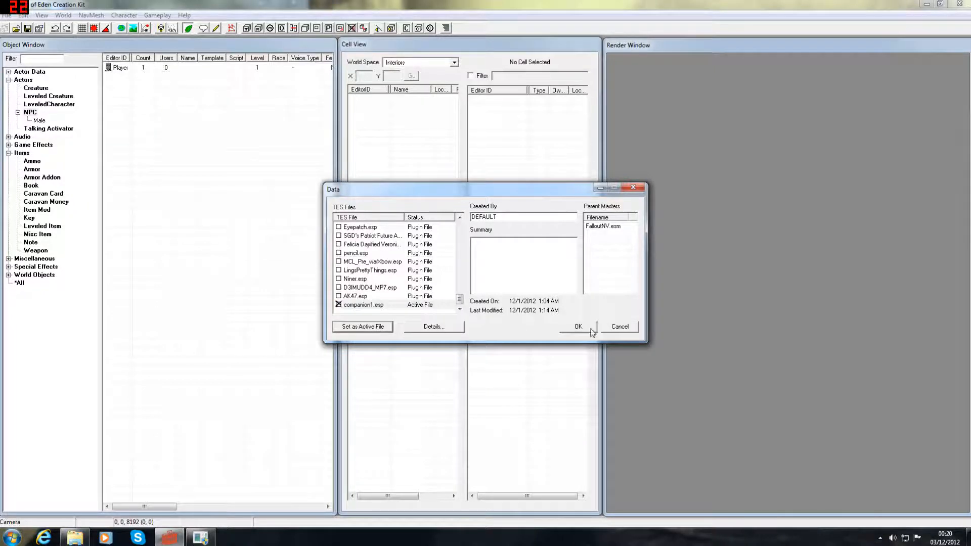
left_click(578, 327)
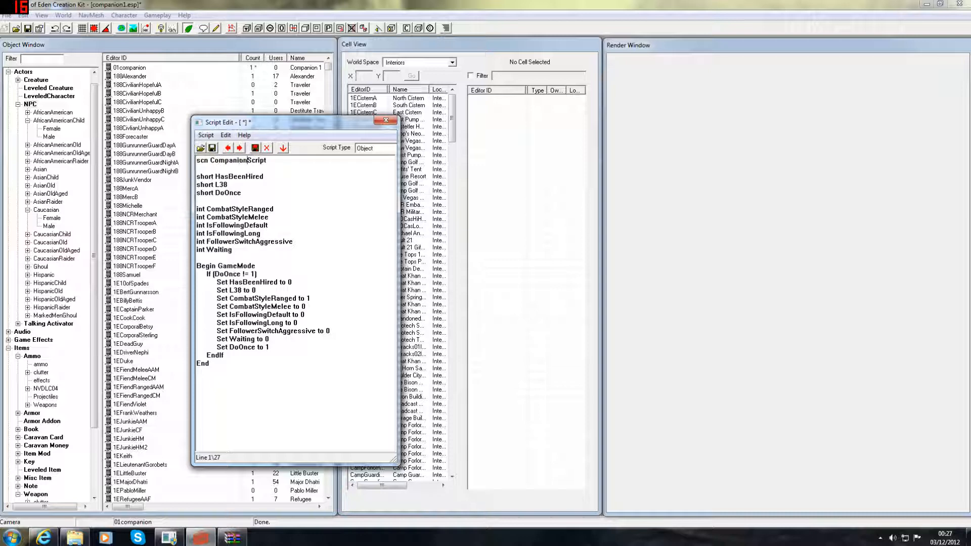
- Rename the script to Companion1Script on its scn line and save it
type("1")
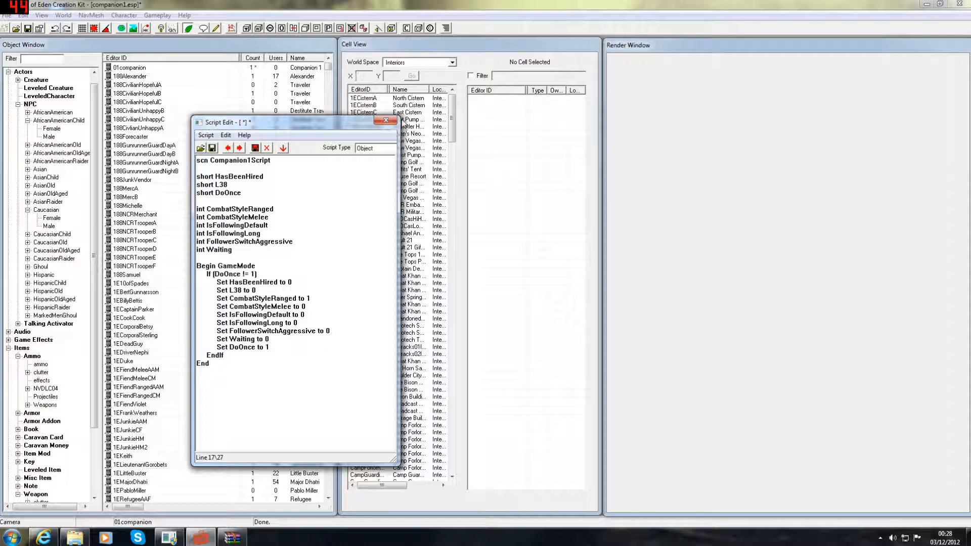
left_click(385, 120)
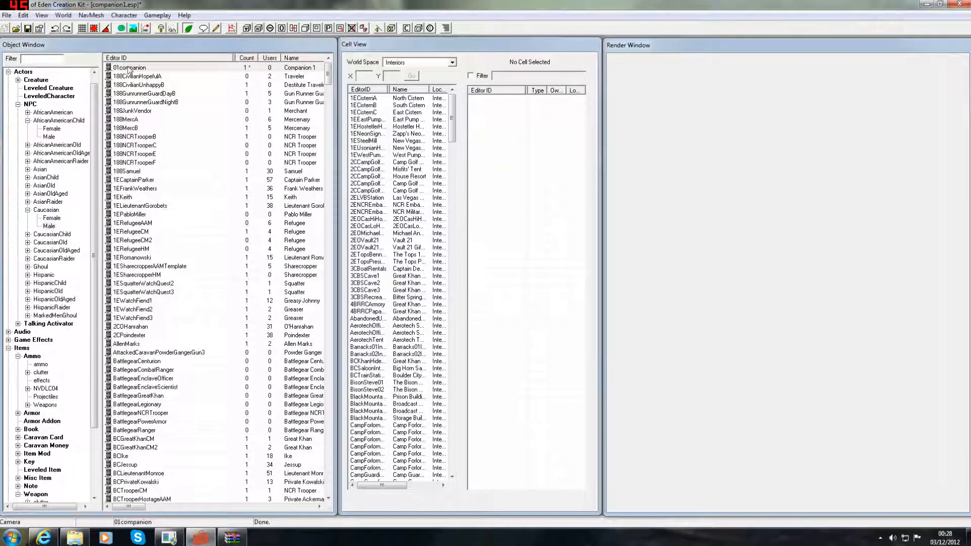
- Assign Companion1Script as the 01companion NPC's script and accept the change
double_click(128, 68)
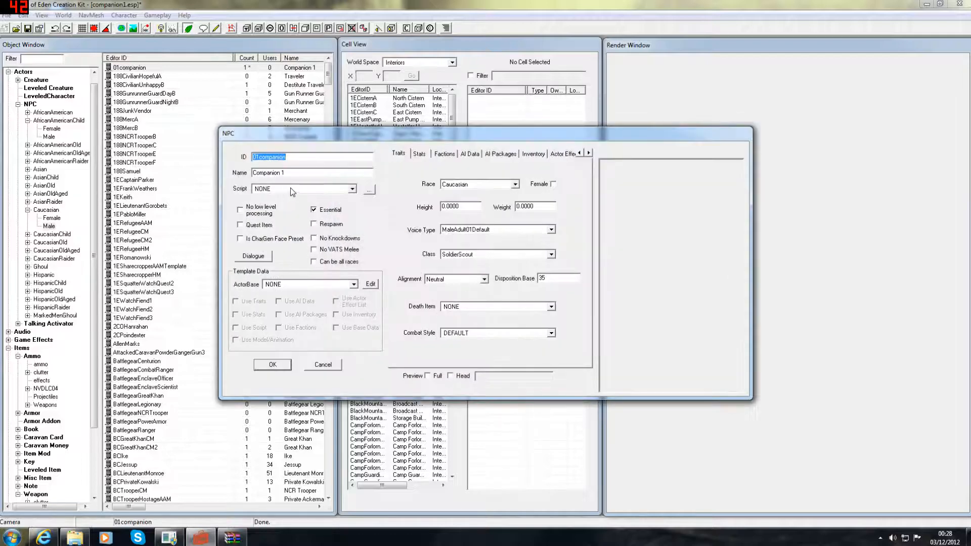
left_click(353, 189)
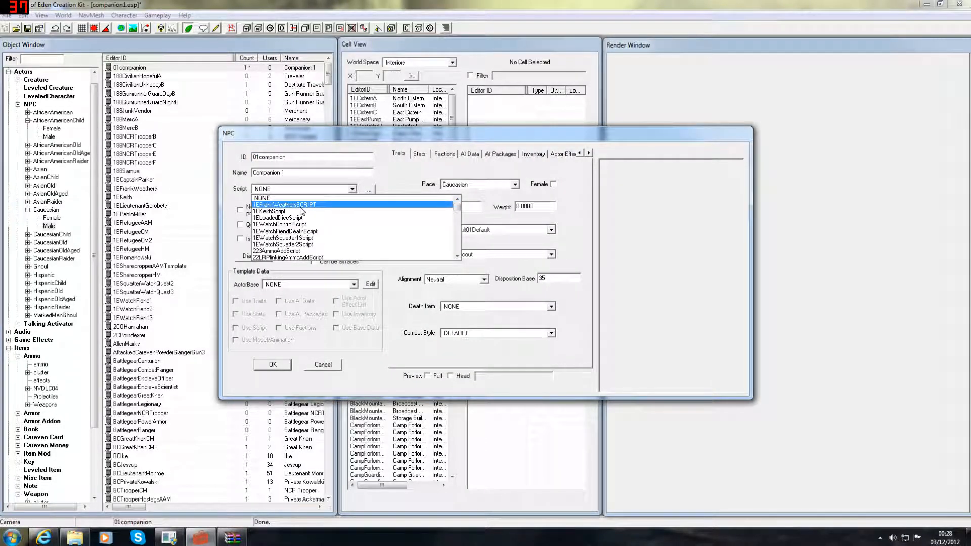
left_click(275, 190)
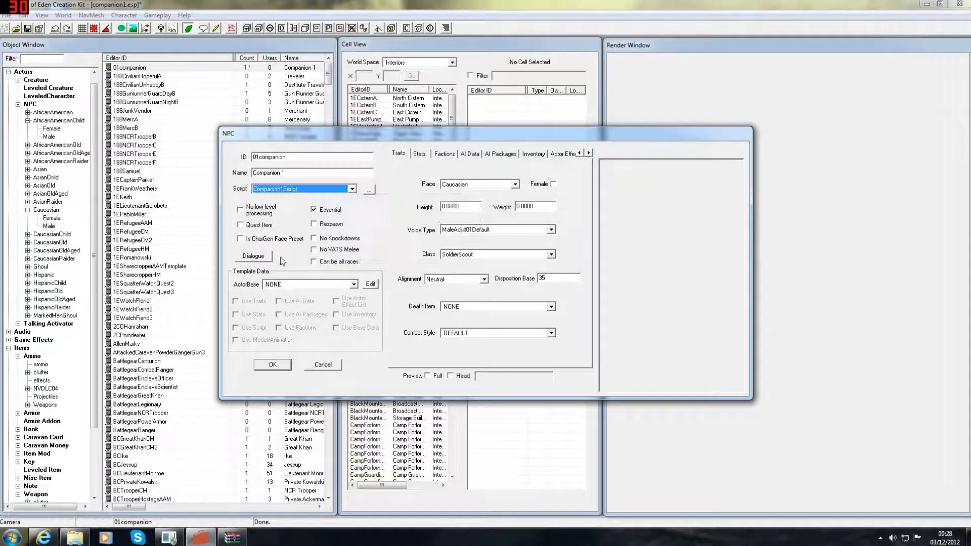
left_click(272, 364)
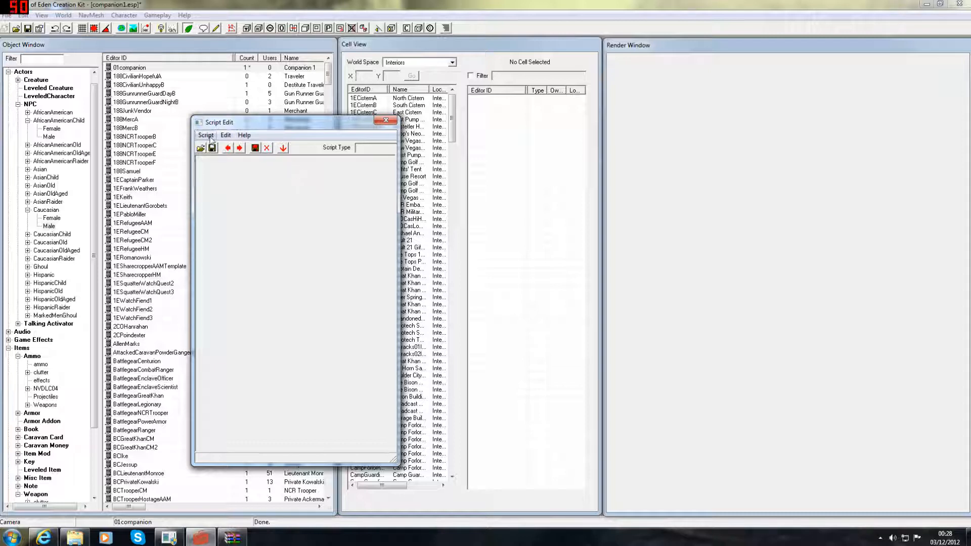
- Make the new script a Quest type and name it 01Companion1QuestScript
left_click(375, 148)
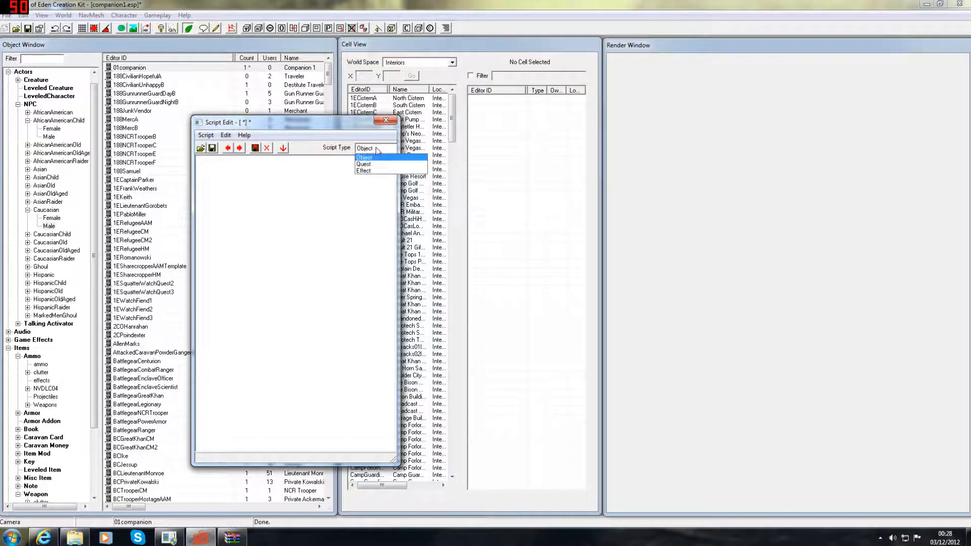
left_click(365, 156)
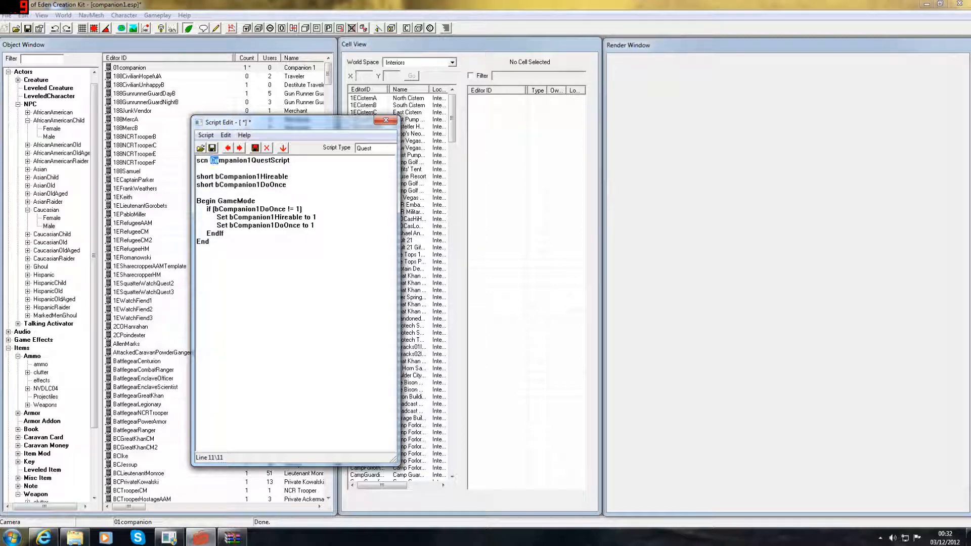
double_click(230, 160)
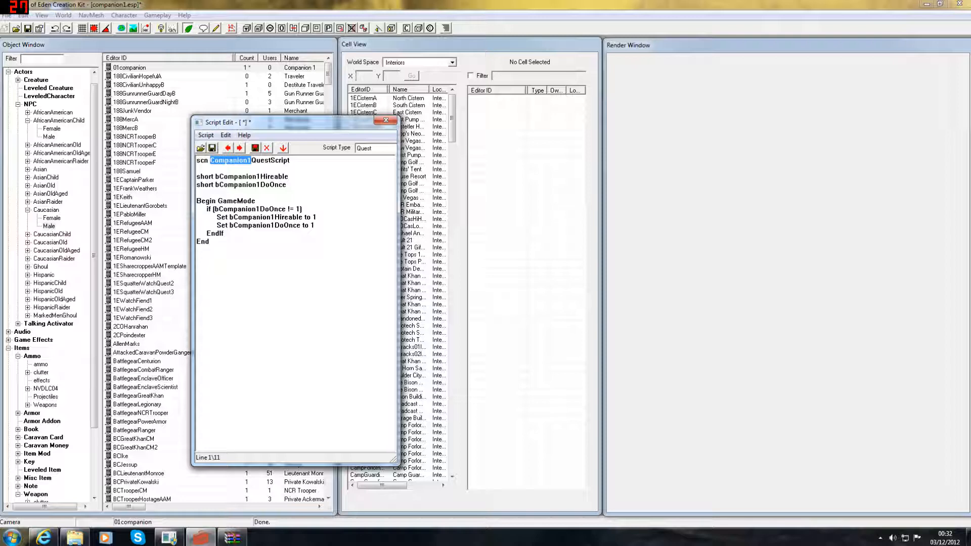